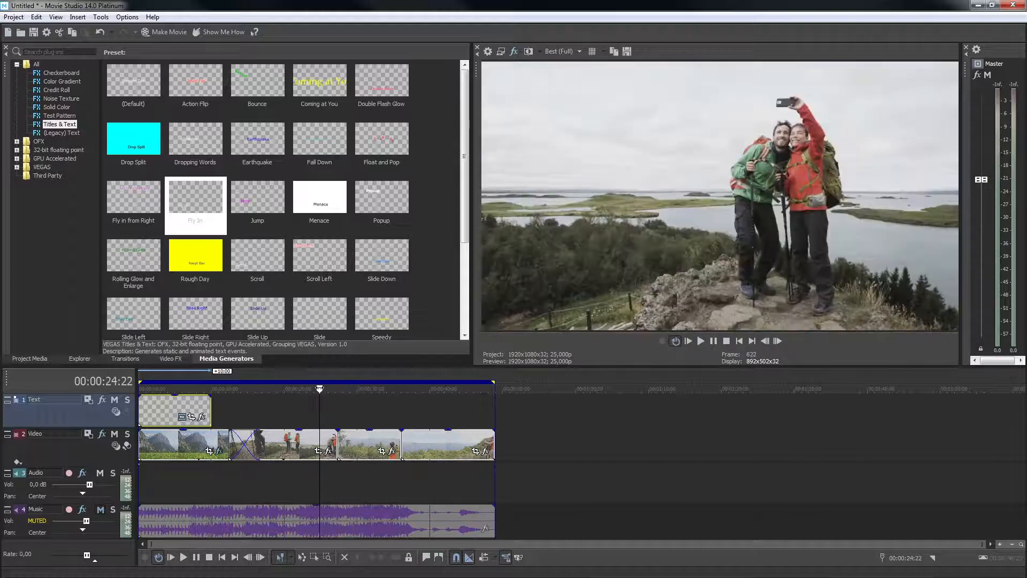
# Shift the last video event right so it no longer overlaps the previous clip
pyautogui.click(184, 558)
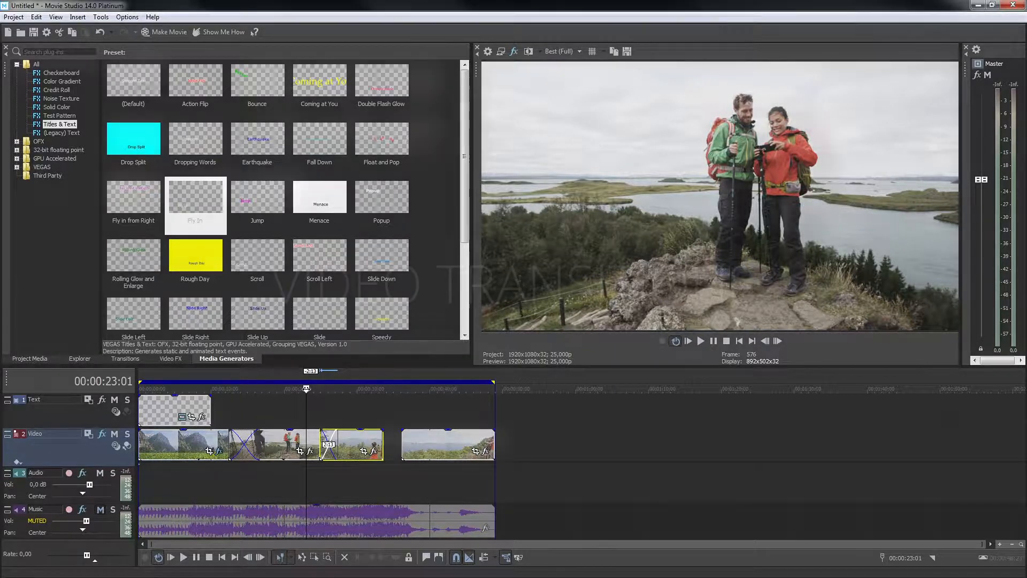
pyautogui.click(30, 360)
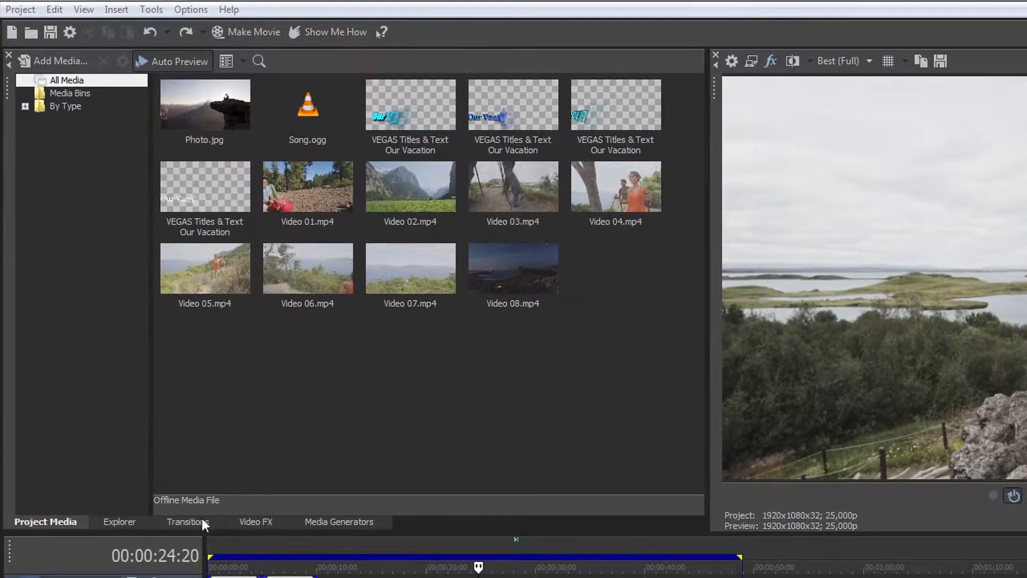
# Apply the Linear Wipe default preset to the end crossfade, bringing up Video Event FX
pyautogui.click(188, 521)
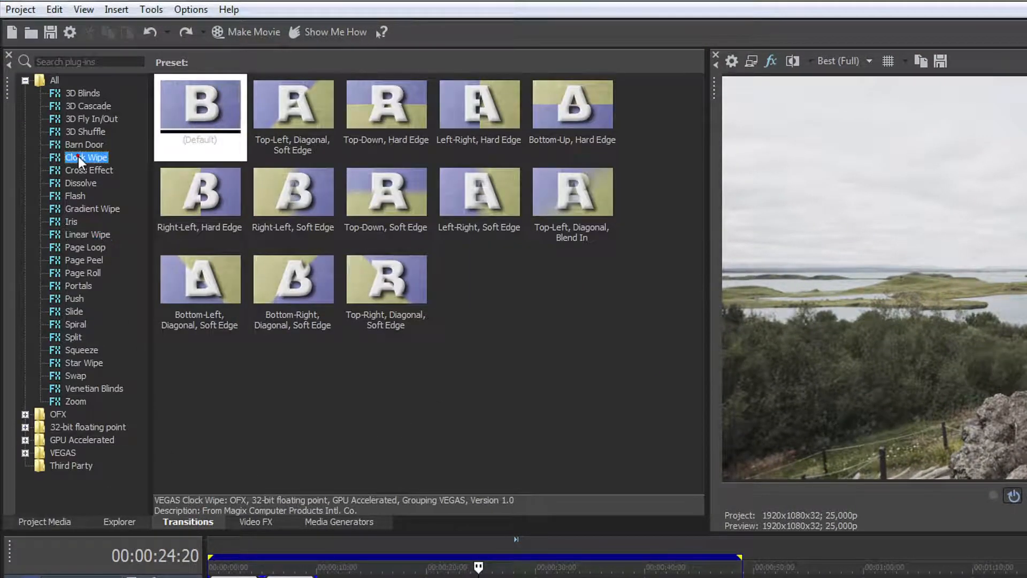
pyautogui.click(78, 183)
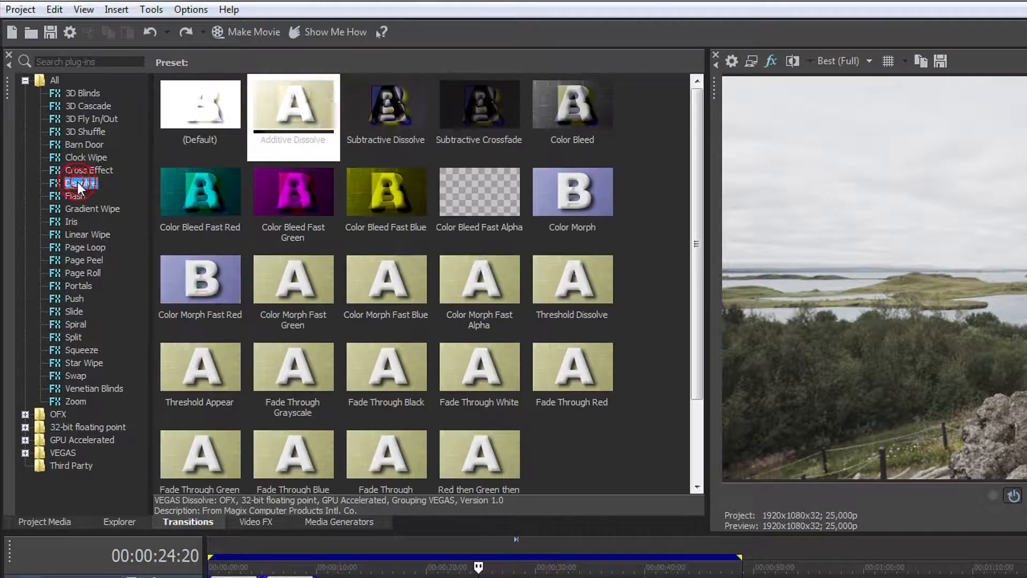
pyautogui.click(87, 235)
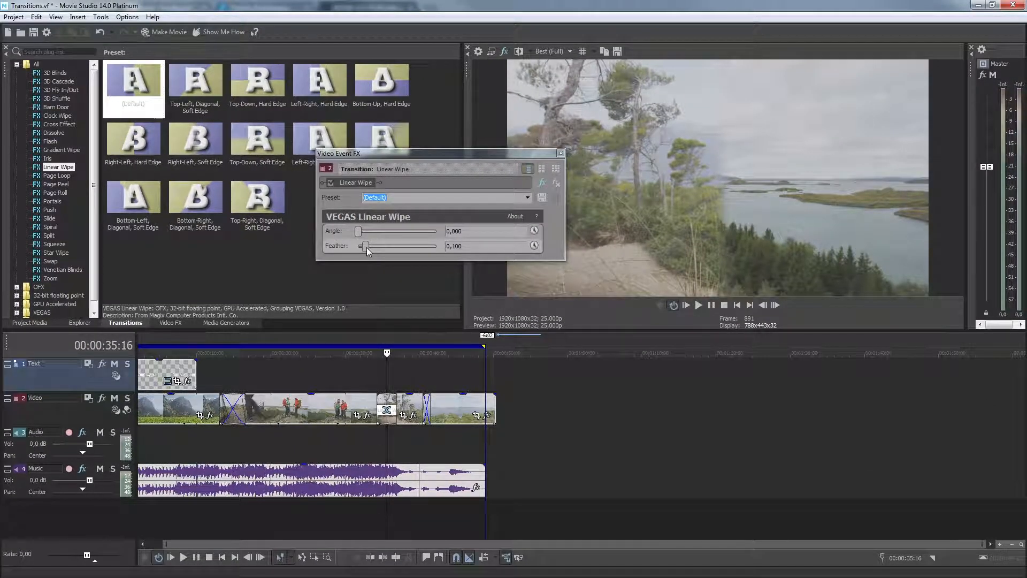
# Give the Linear Wipe feather 0.299 and angle 48.900, then close Video Event FX
pyautogui.moveTo(359, 246); pyautogui.dragTo(367, 246)
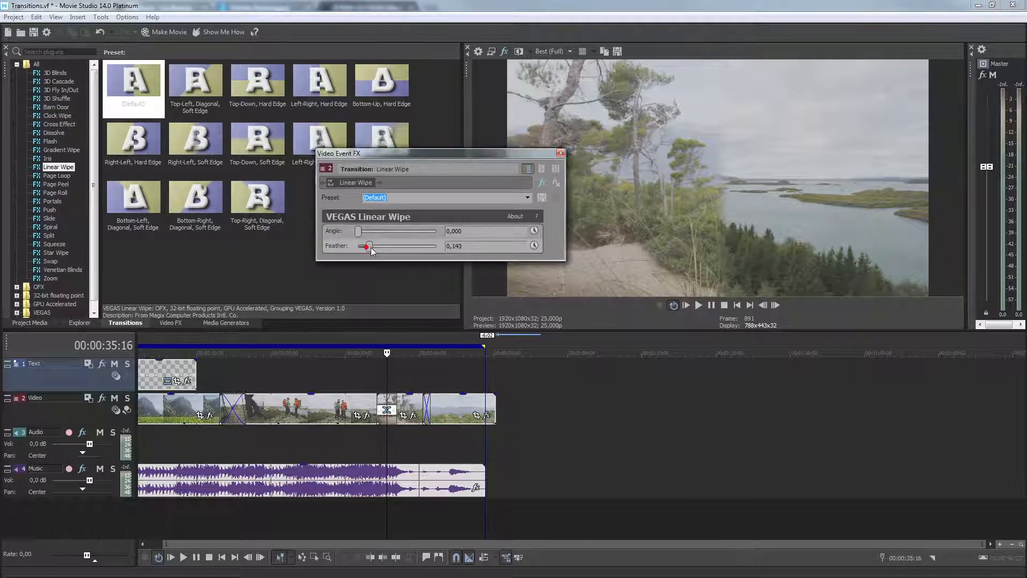
pyautogui.moveTo(367, 246); pyautogui.dragTo(380, 247)
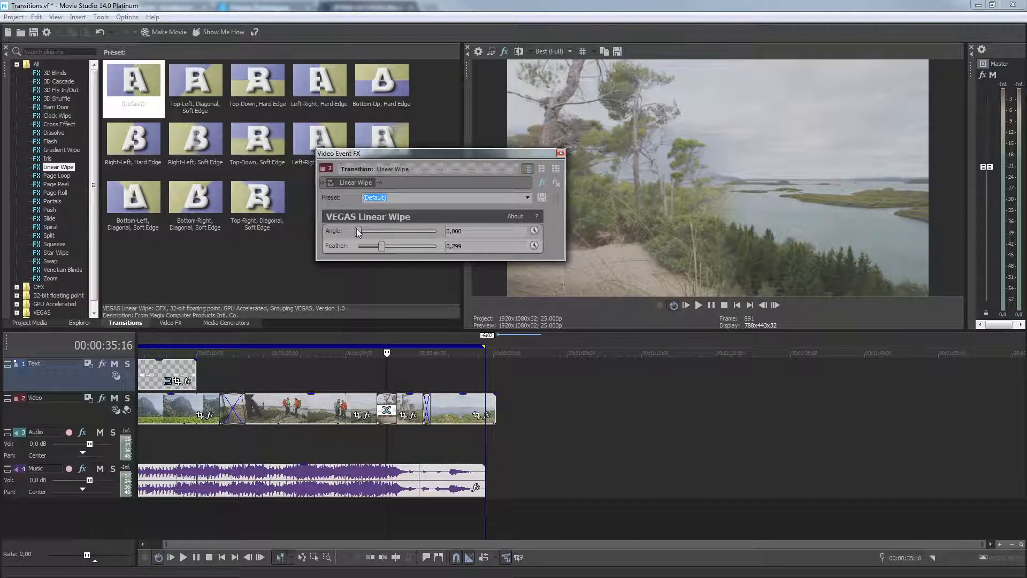
pyautogui.moveTo(358, 231); pyautogui.dragTo(369, 231)
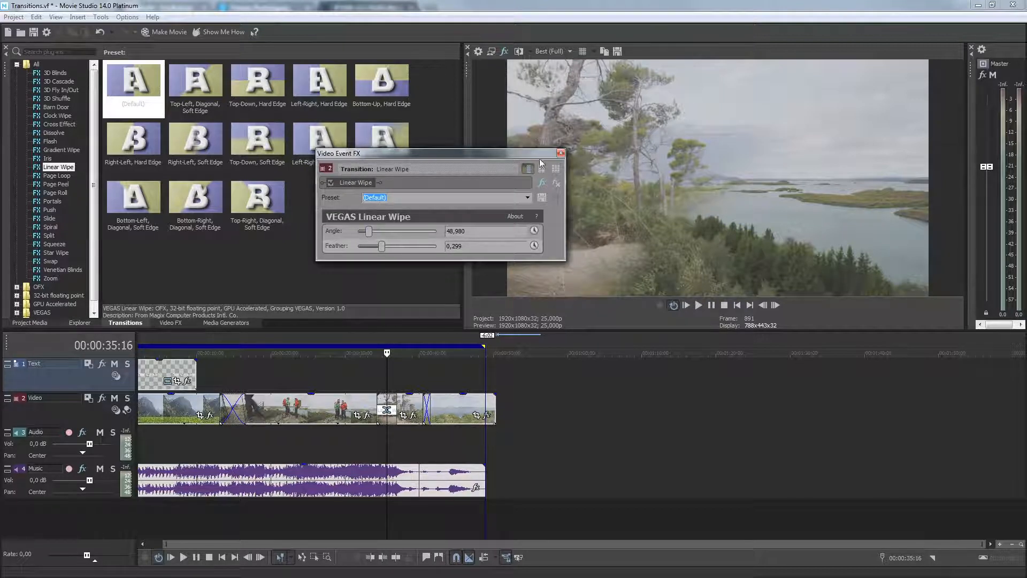
pyautogui.click(559, 153)
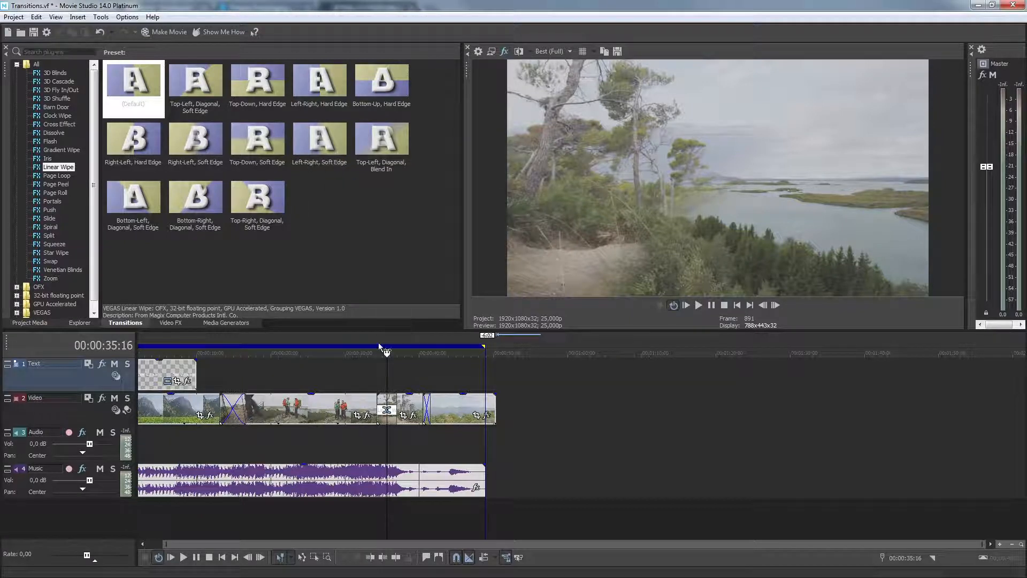